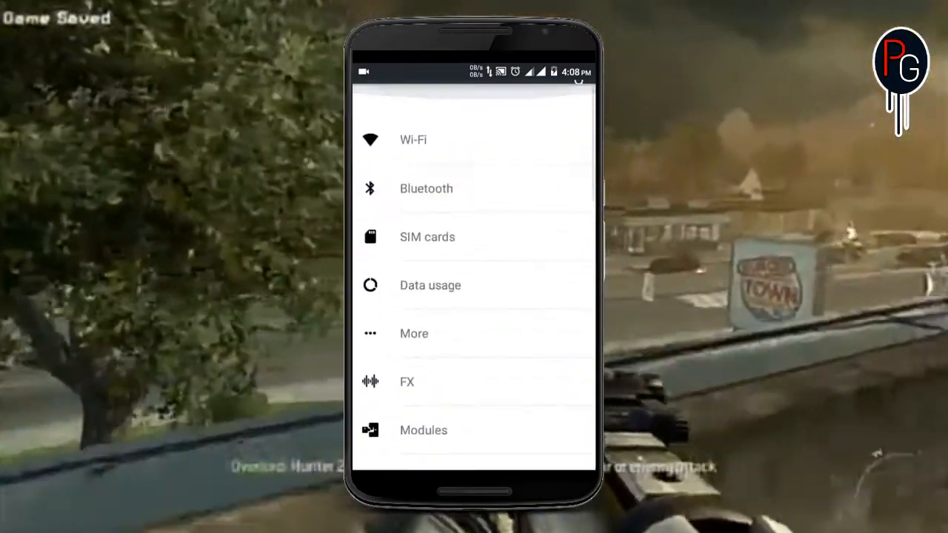
# Browse into the decompiled Settings app's res folder toward the drawable resources.
pyautogui.scroll(-3)
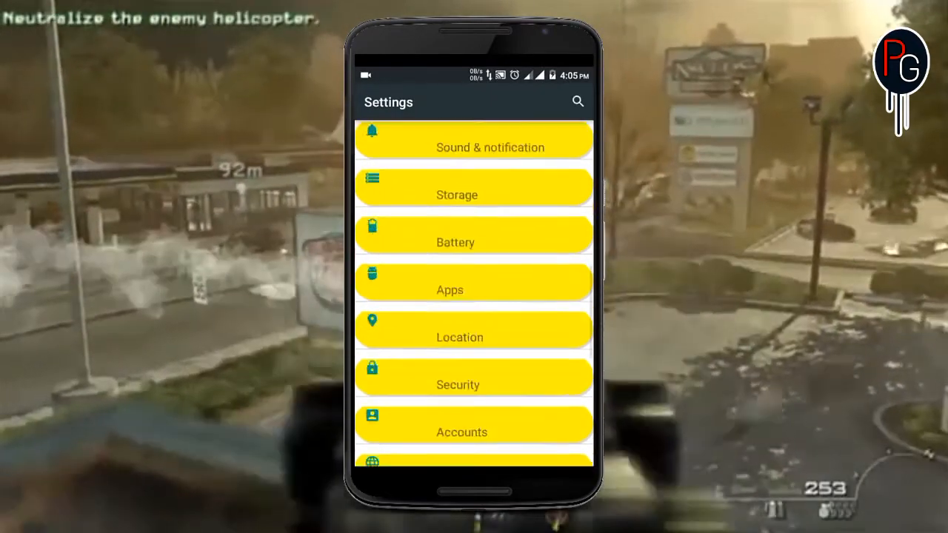
pyautogui.scroll(-3)
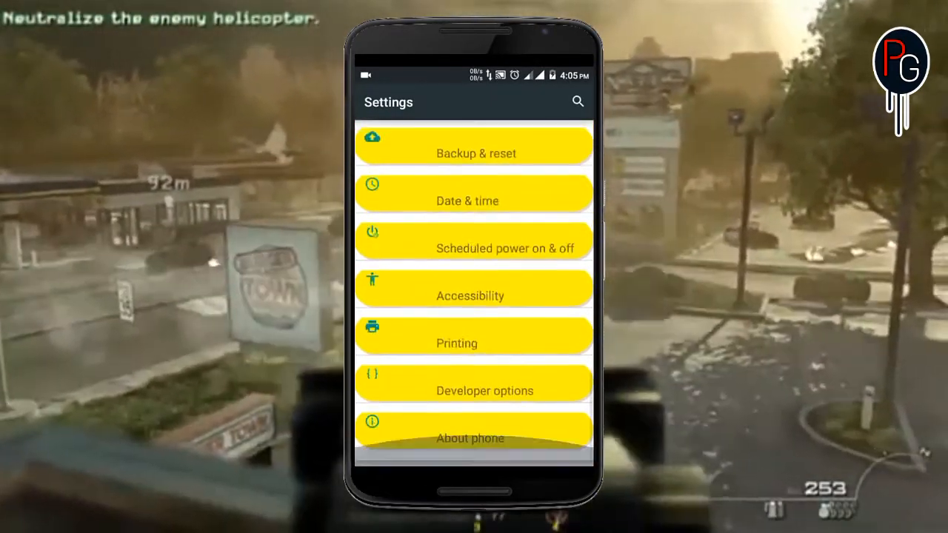
pyautogui.scroll(-3)
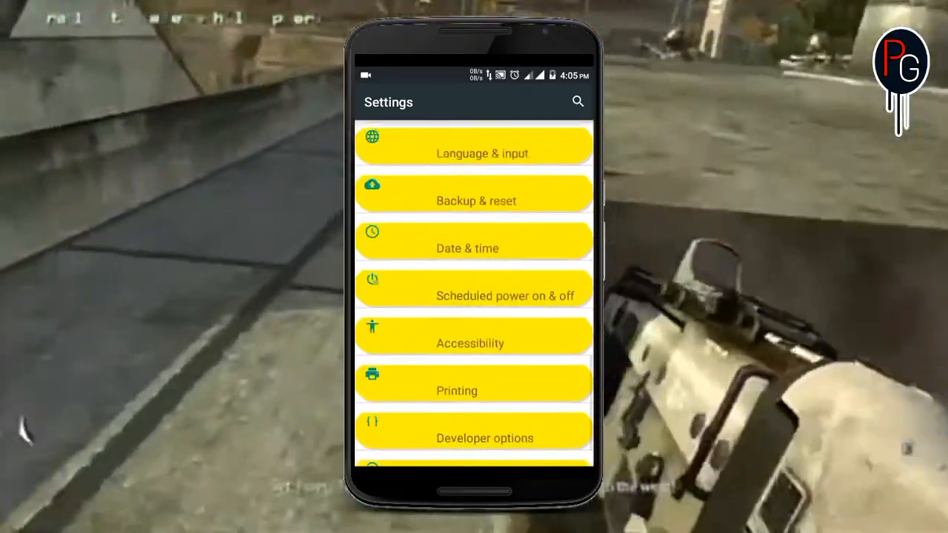
pyautogui.scroll(3)
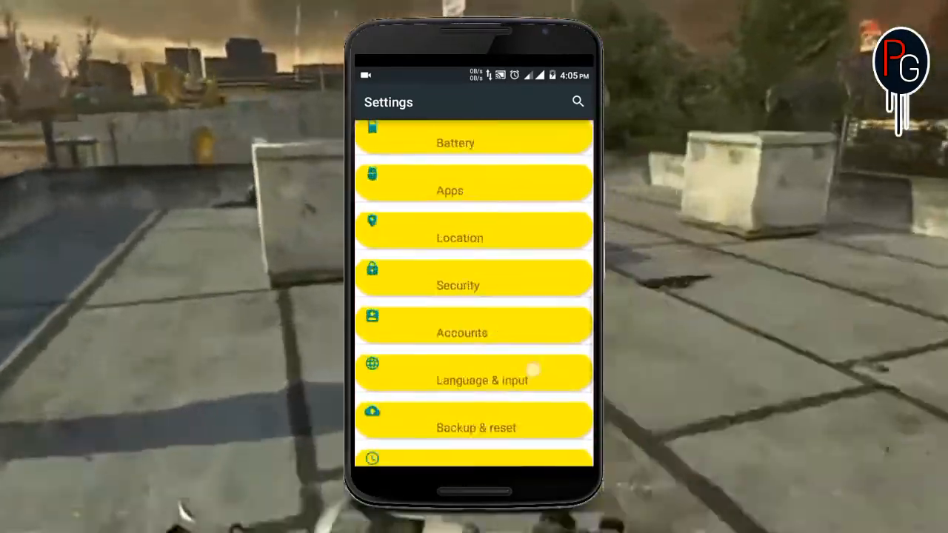
pyautogui.scroll(-3)
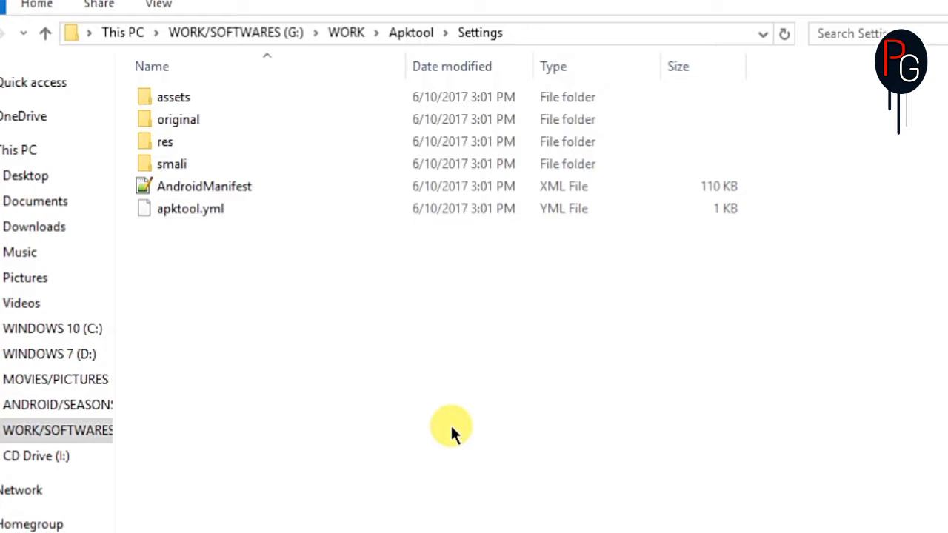
pyautogui.click(189, 207)
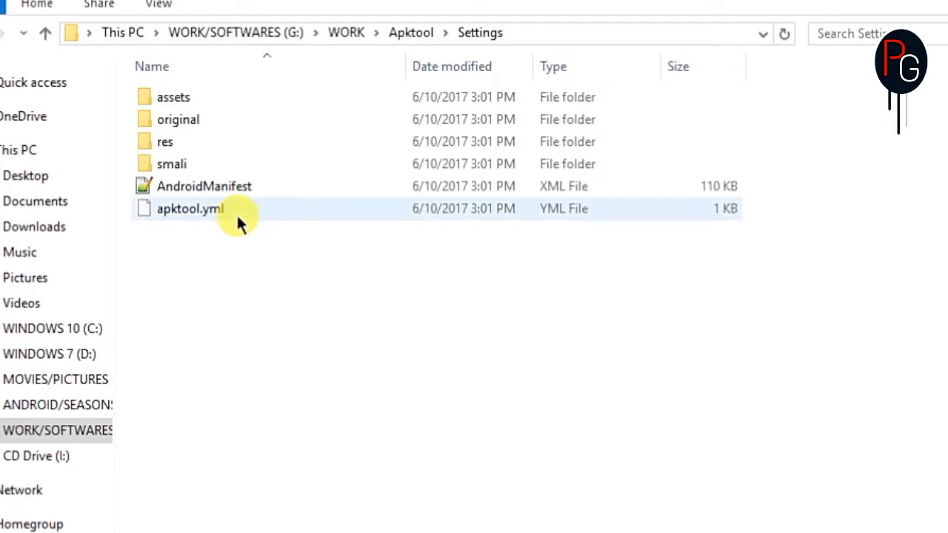
pyautogui.doubleClick(165, 142)
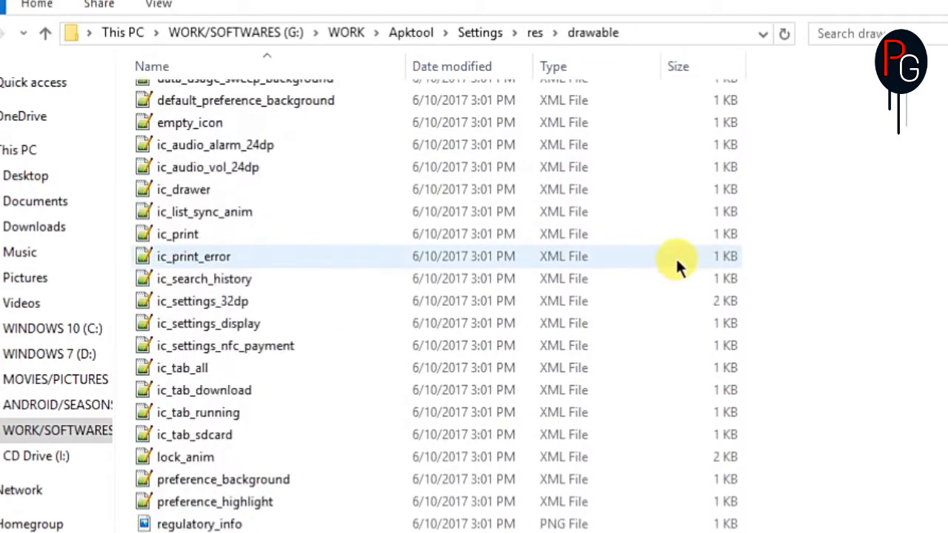
pyautogui.scroll(-3)
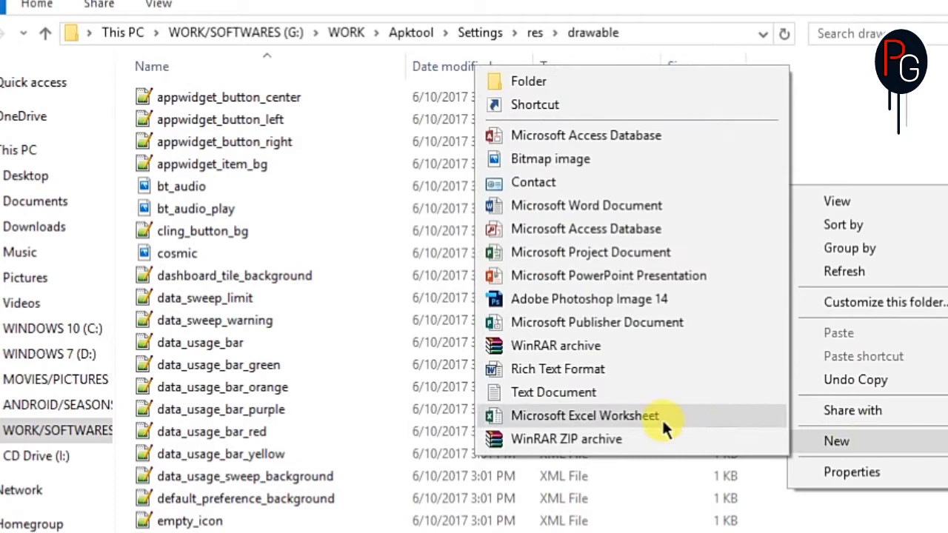
pyautogui.moveTo(649, 413)
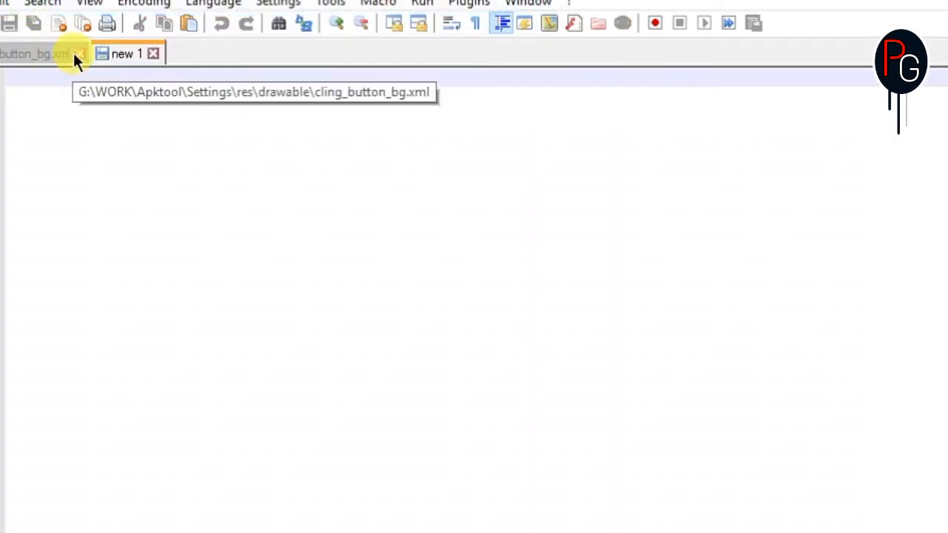
# Save the empty 'new 1' document as roundcuttile with the XML file type in the drawable folder.
pyautogui.click(80, 53)
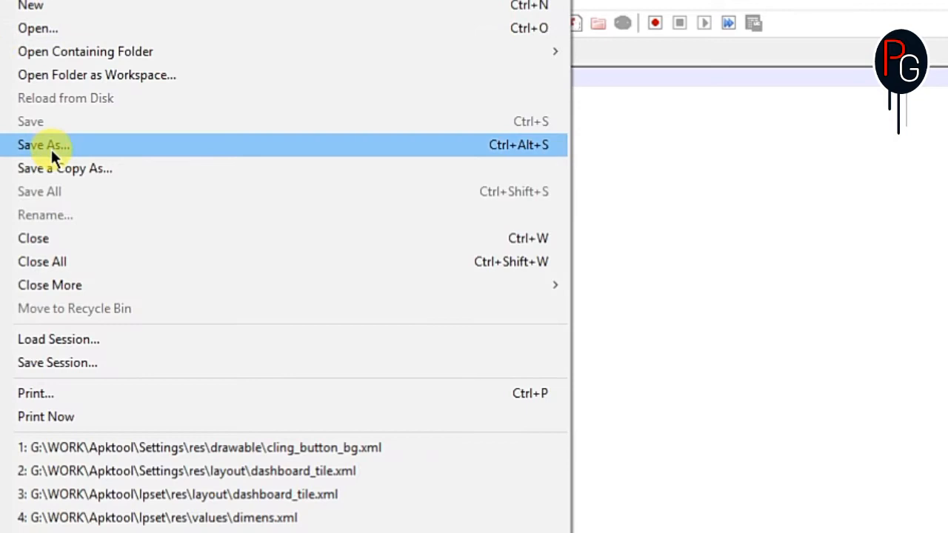
pyautogui.click(41, 145)
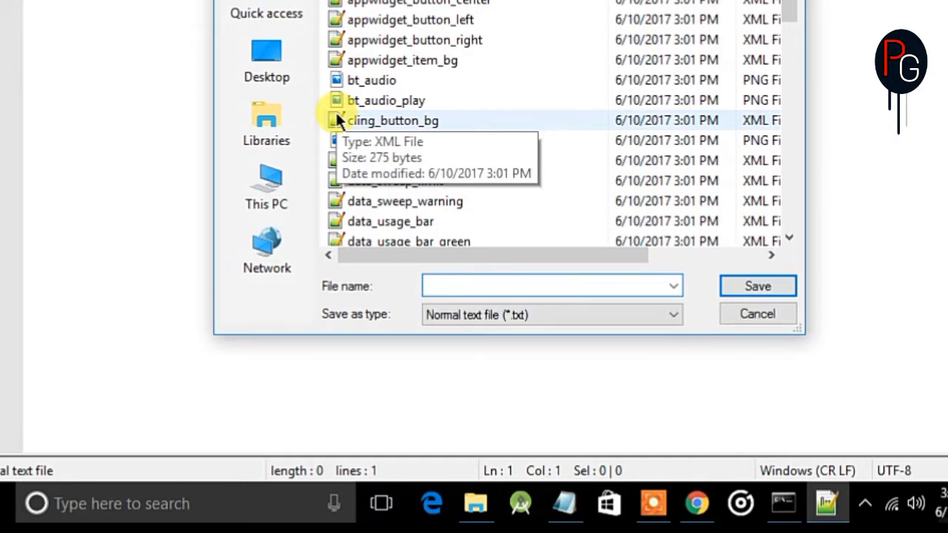
pyautogui.write('round')
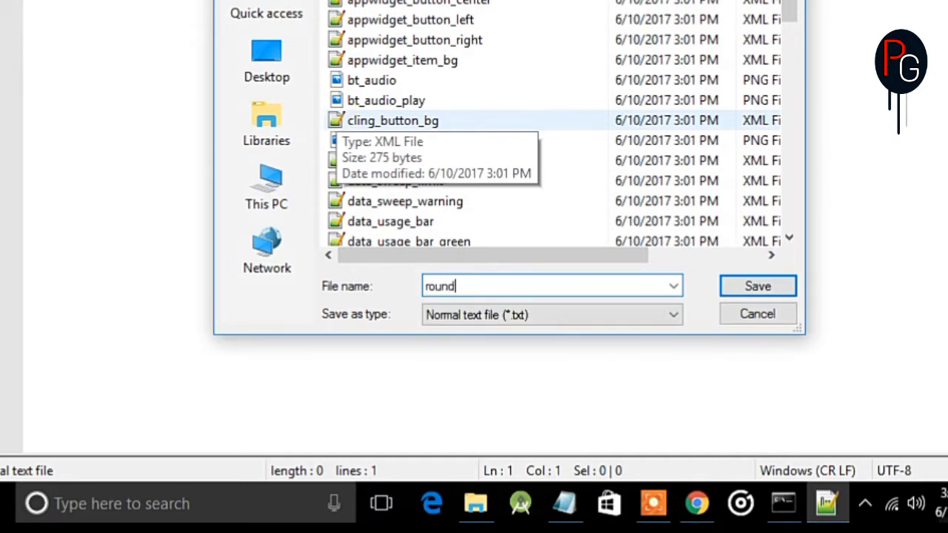
pyautogui.write('cuttile')
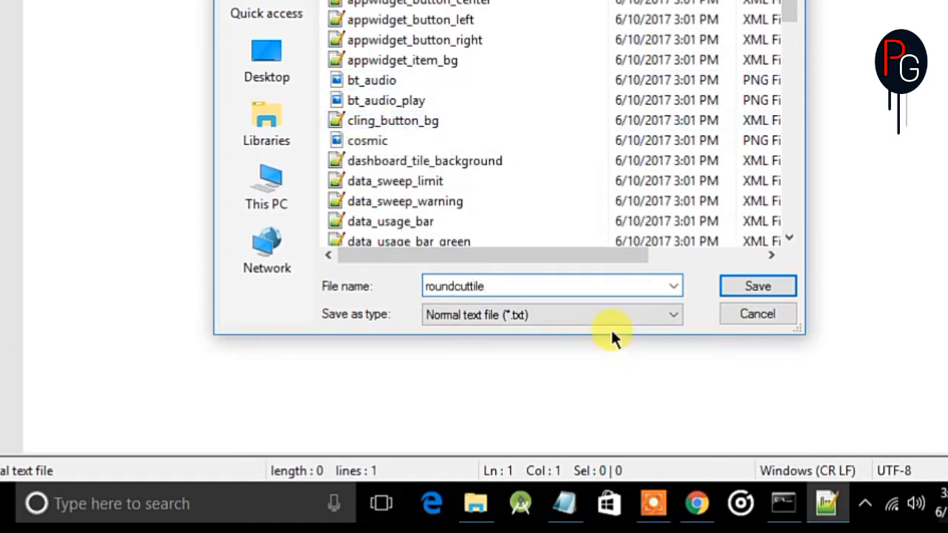
pyautogui.click(551, 314)
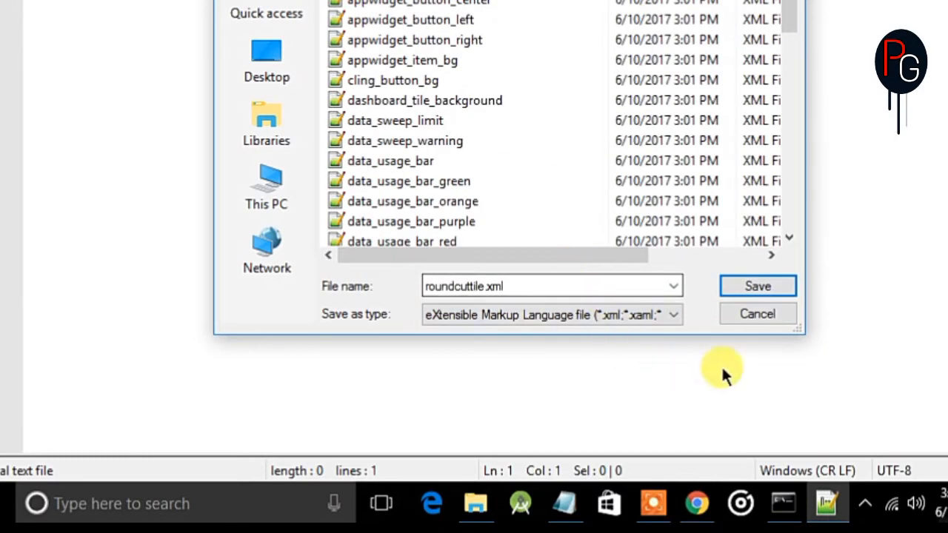
pyautogui.click(758, 285)
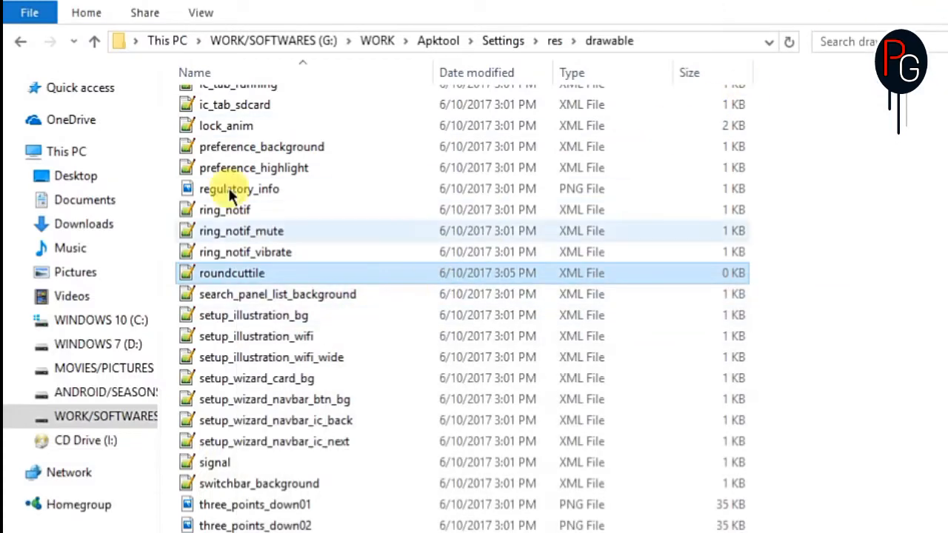
# Open dashboard_tile.xml from res\layout and dimens.xml from res\values in Notepad++.
pyautogui.click(601, 41)
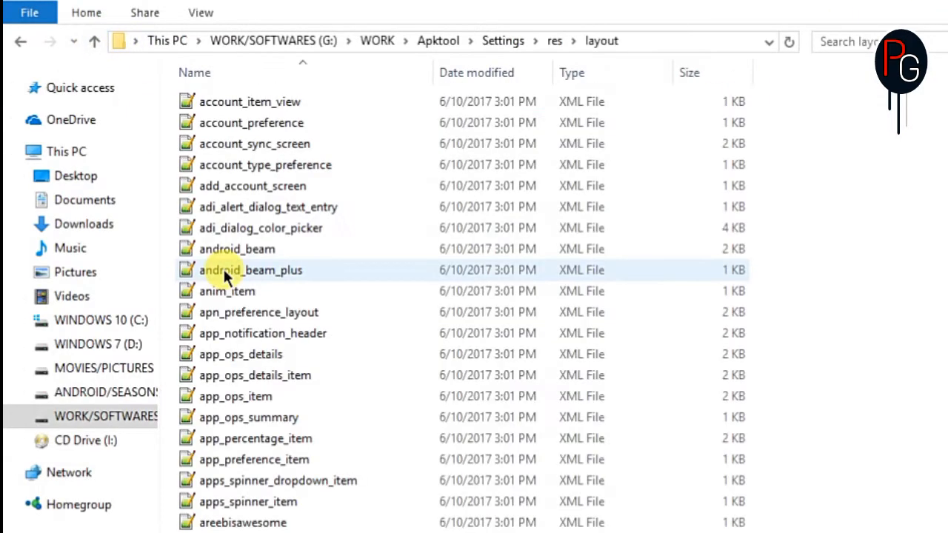
pyautogui.rightClick(237, 137)
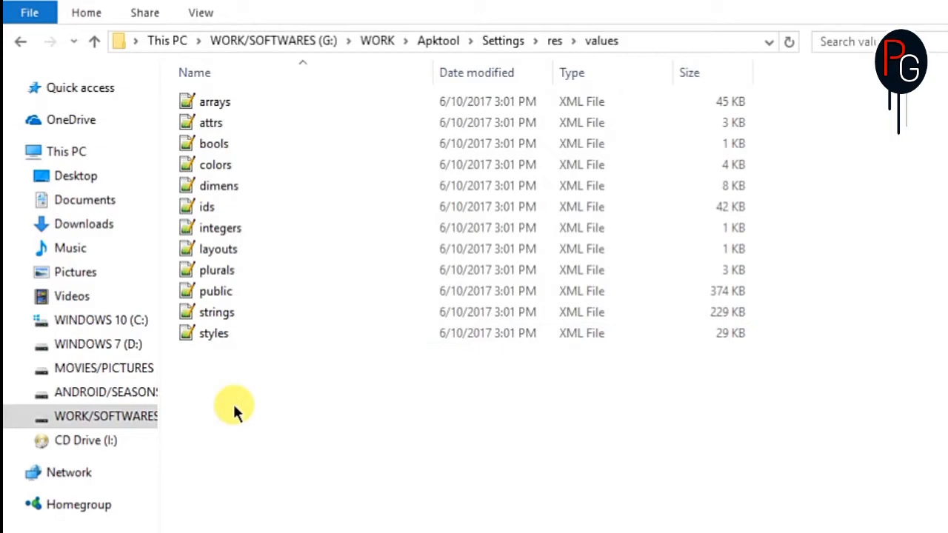
pyautogui.click(219, 187)
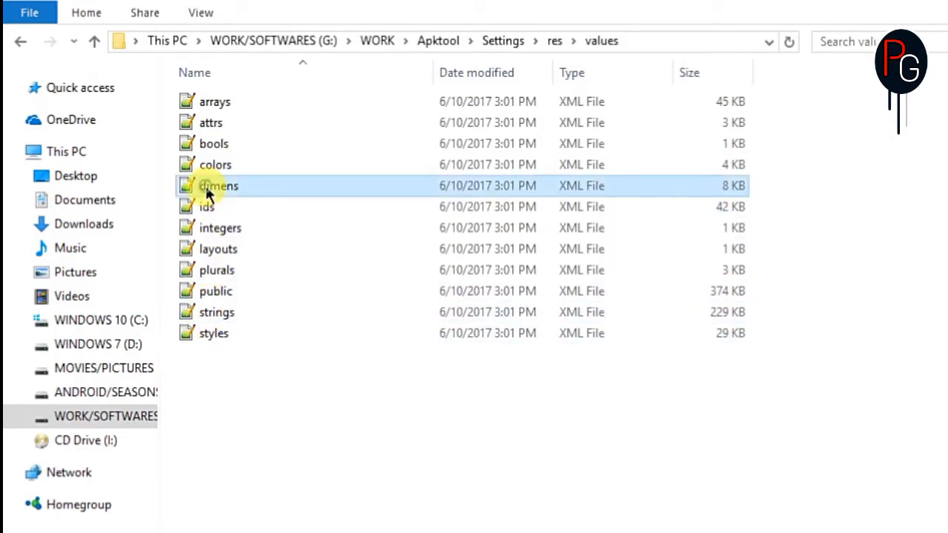
pyautogui.moveTo(220, 270)
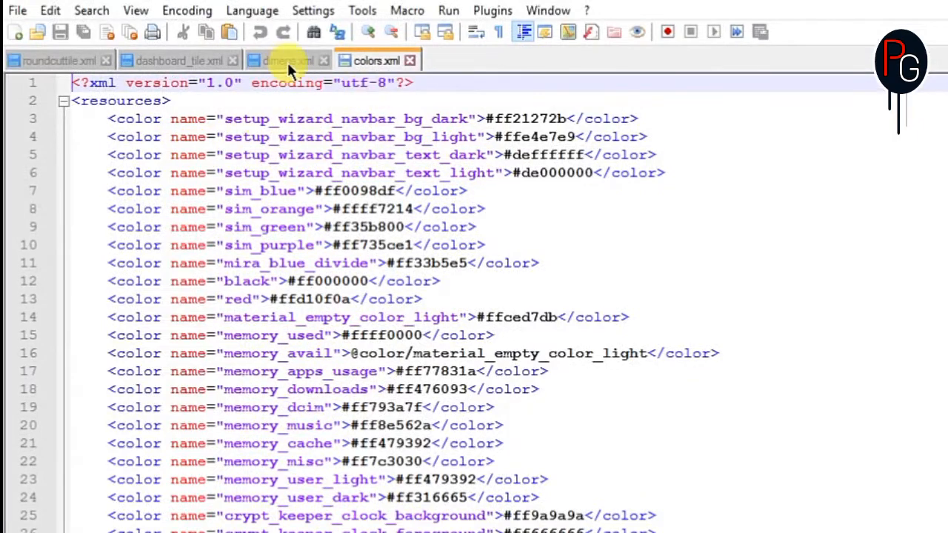
# Switch between the roundcuttile and dashboard_tile tabs beside the layer-list code note.
pyautogui.click(56, 59)
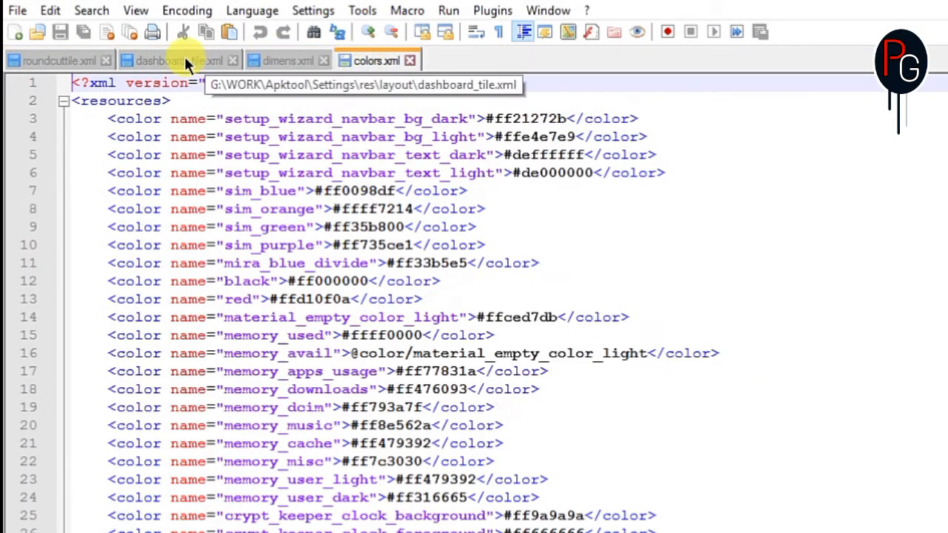
pyautogui.click(52, 59)
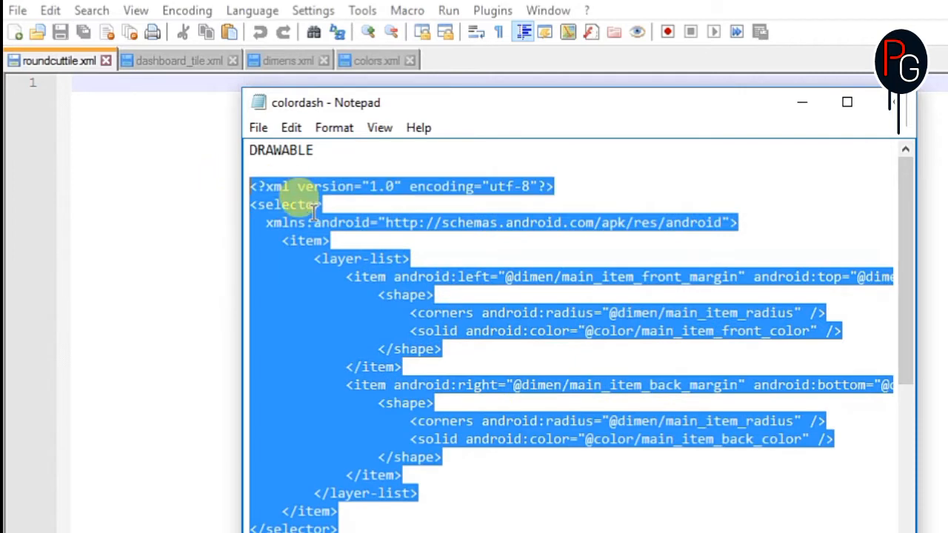
pyautogui.moveTo(798, 111)
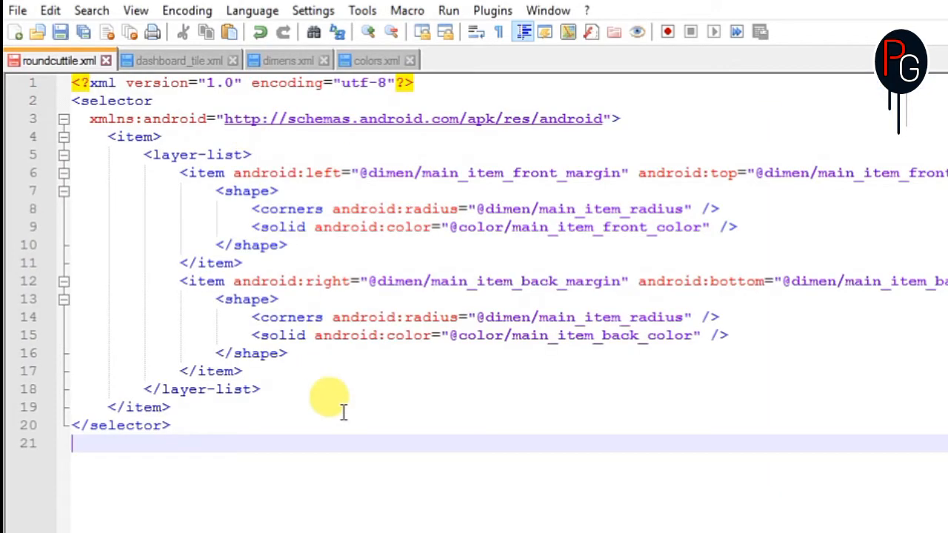
pyautogui.moveTo(515, 403)
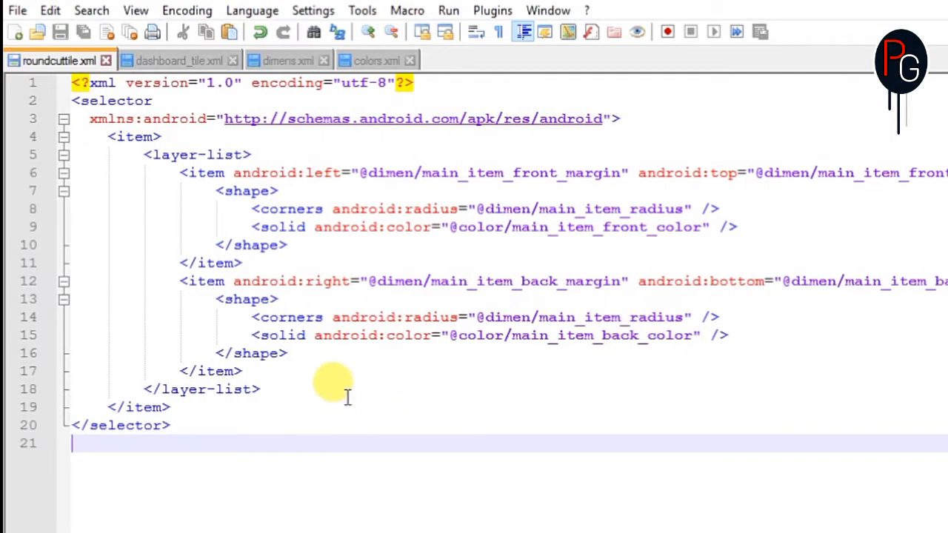
pyautogui.click(178, 59)
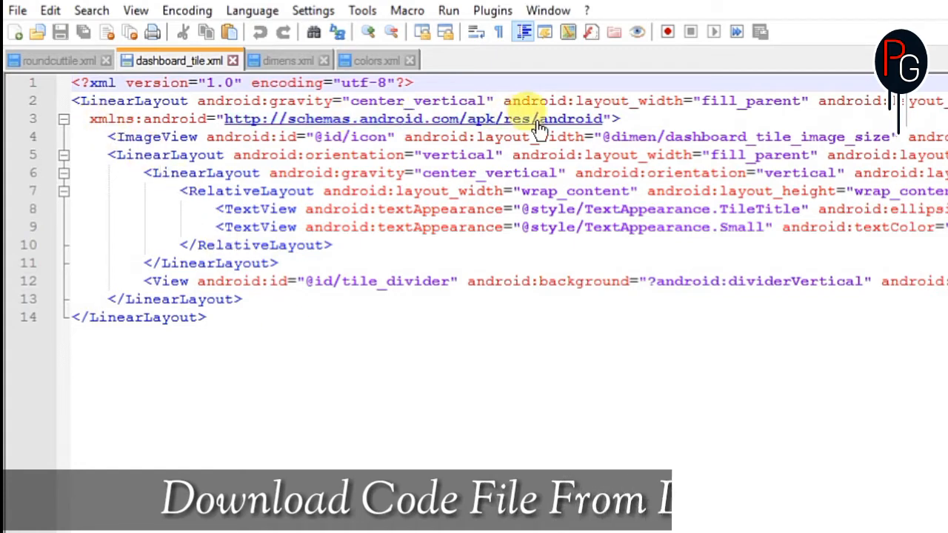
pyautogui.hscroll(3)
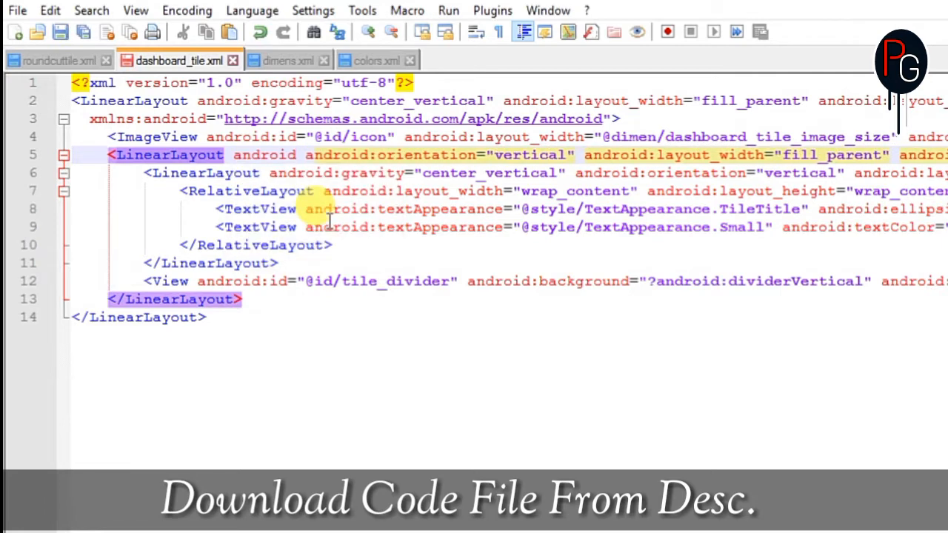
pyautogui.write('android:background=""')
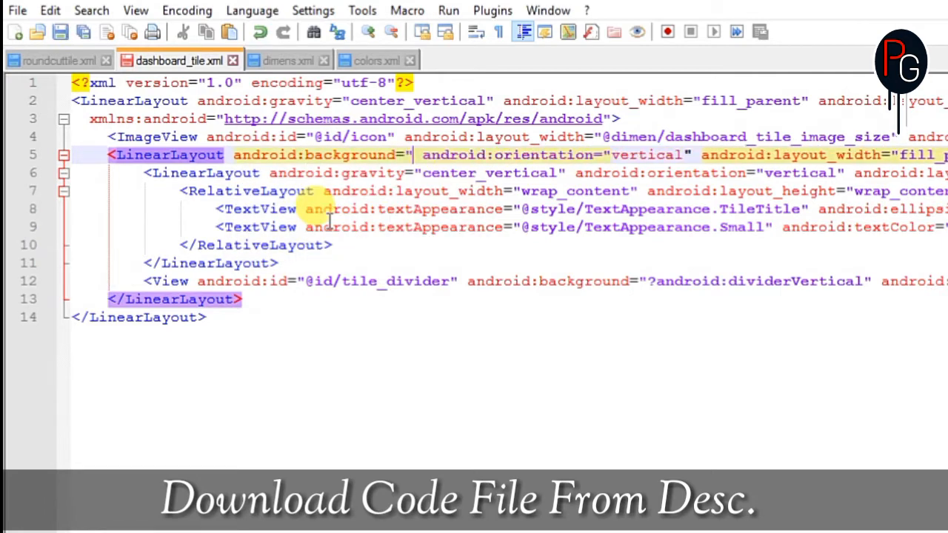
pyautogui.write('@dra')
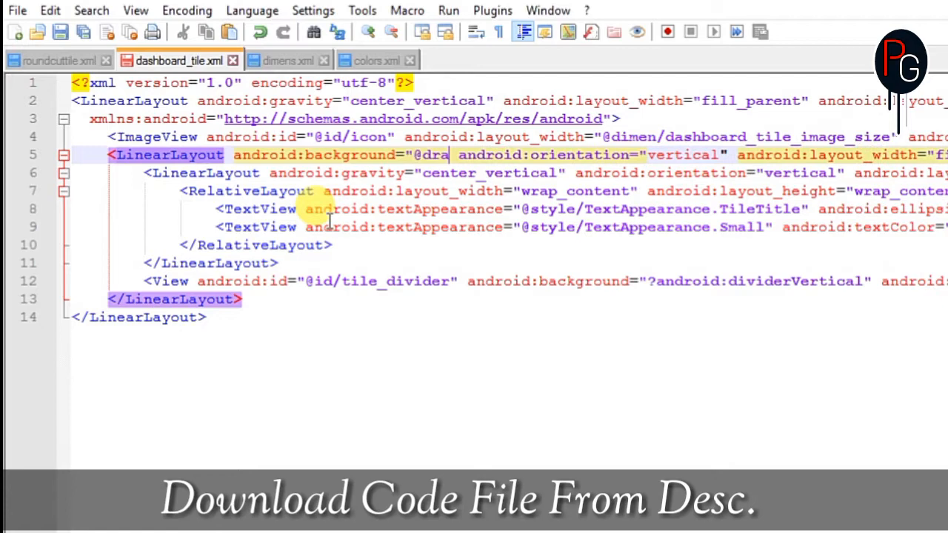
pyautogui.write('wable/')
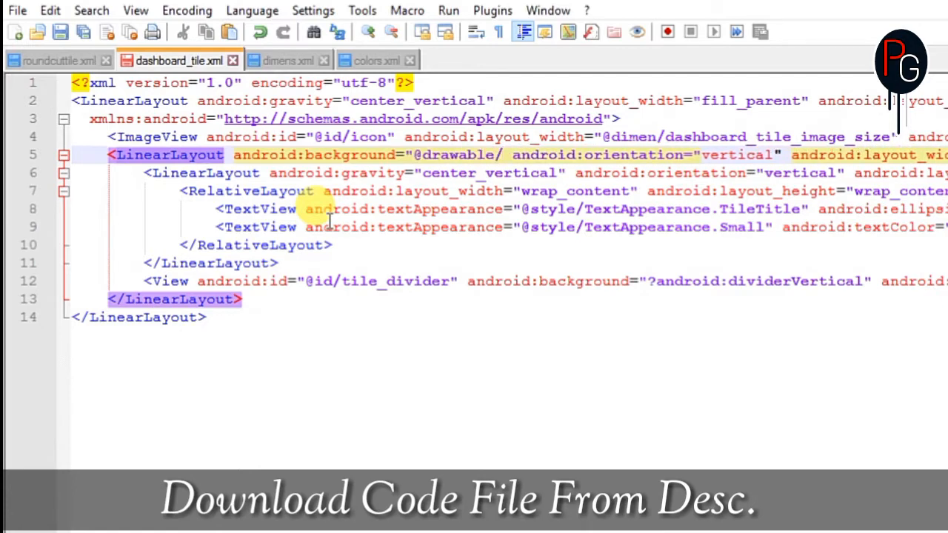
pyautogui.write('roundcuttile"  android')
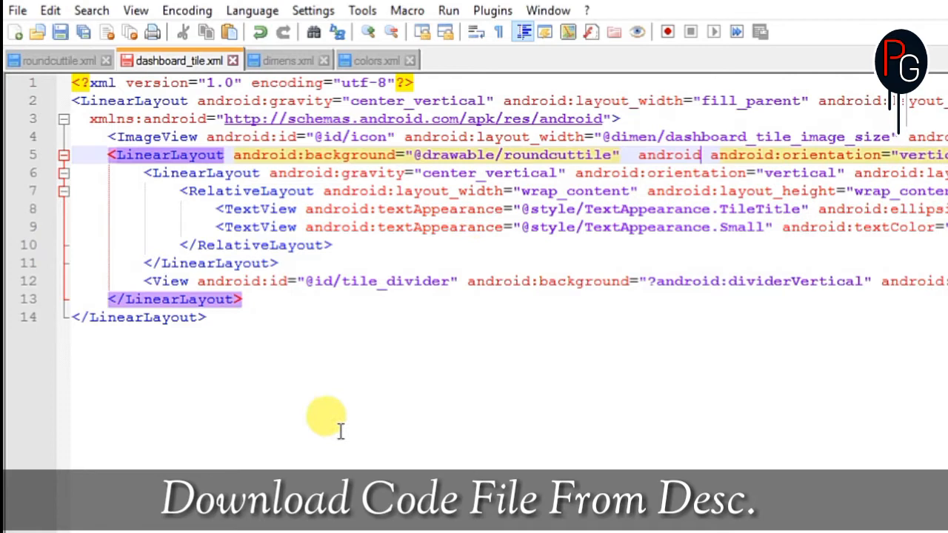
pyautogui.hscroll(3)
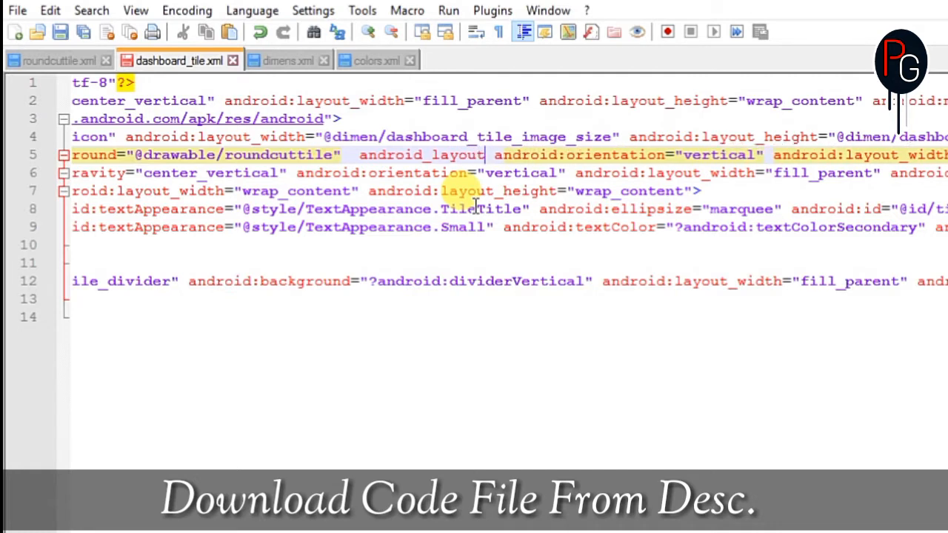
# Add android:layoutMarginBottom to the LinearLayout; set RelativeLayout width to fill_parent with a layout_marginStart attribute.
pyautogui.write('MarginBottom')
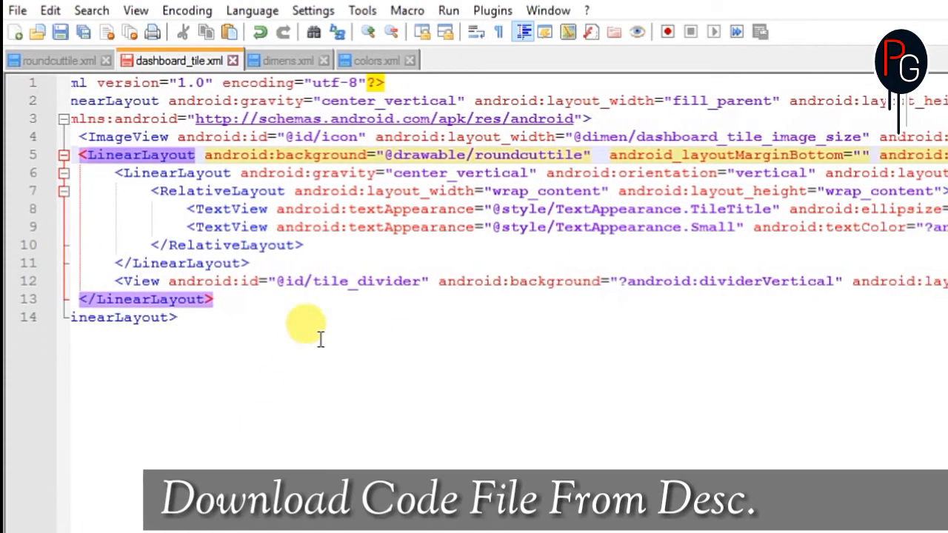
pyautogui.hscroll(3)
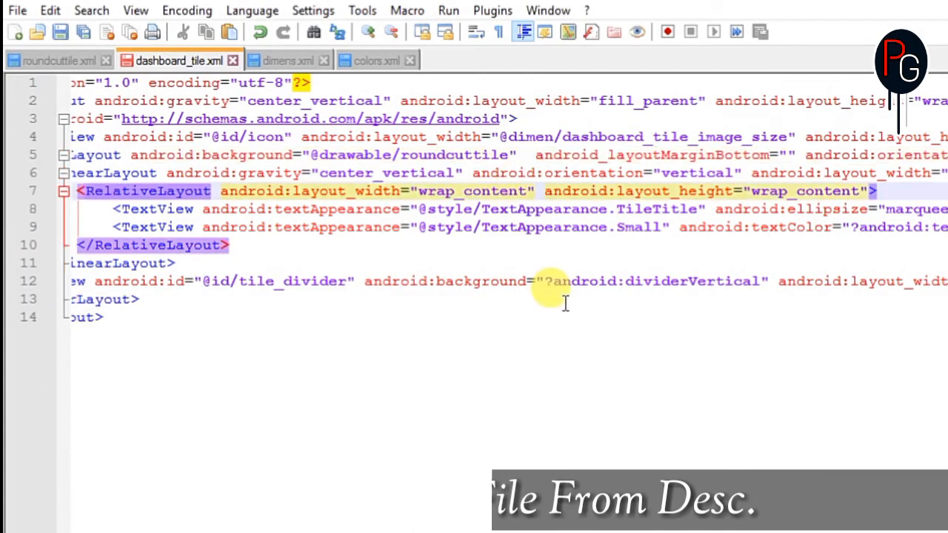
pyautogui.write('fill_pa')
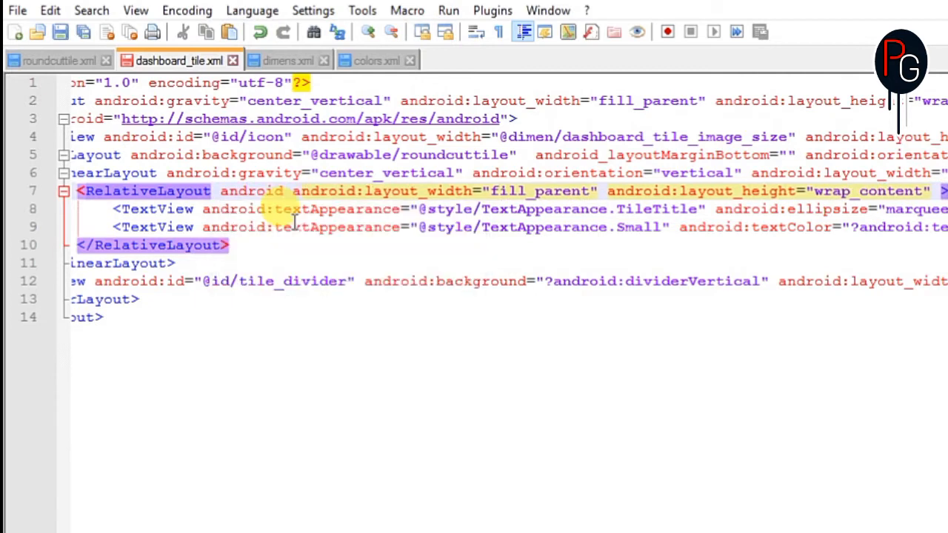
pyautogui.write('la')
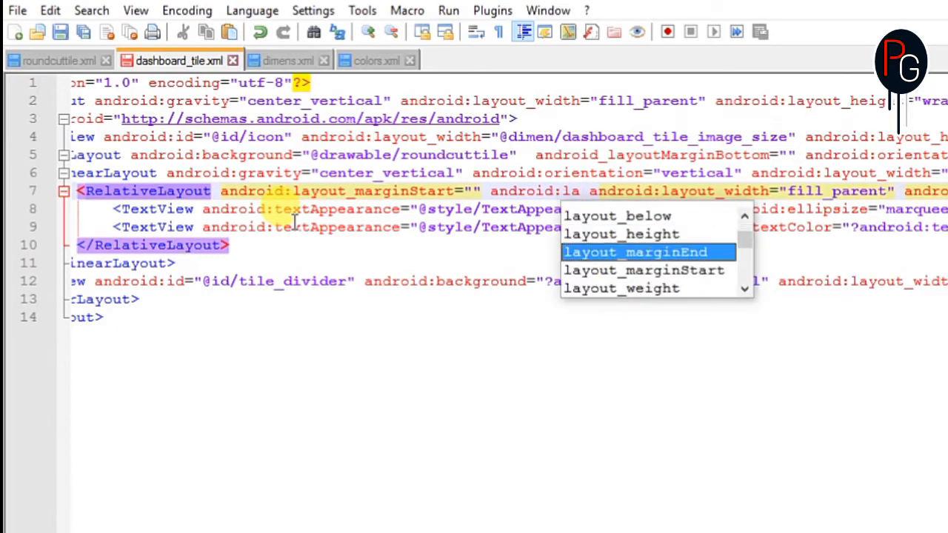
pyautogui.write('li')
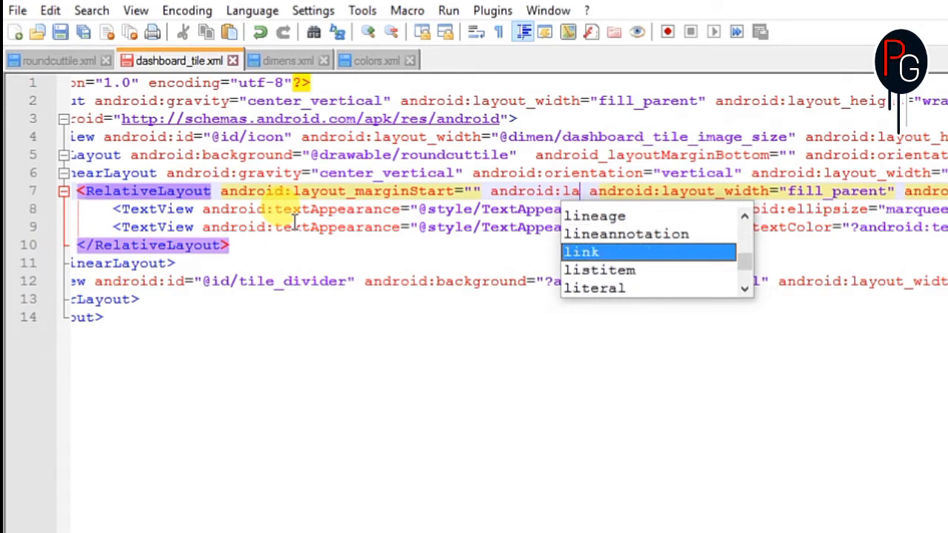
pyautogui.write('layout_marginLeft="')
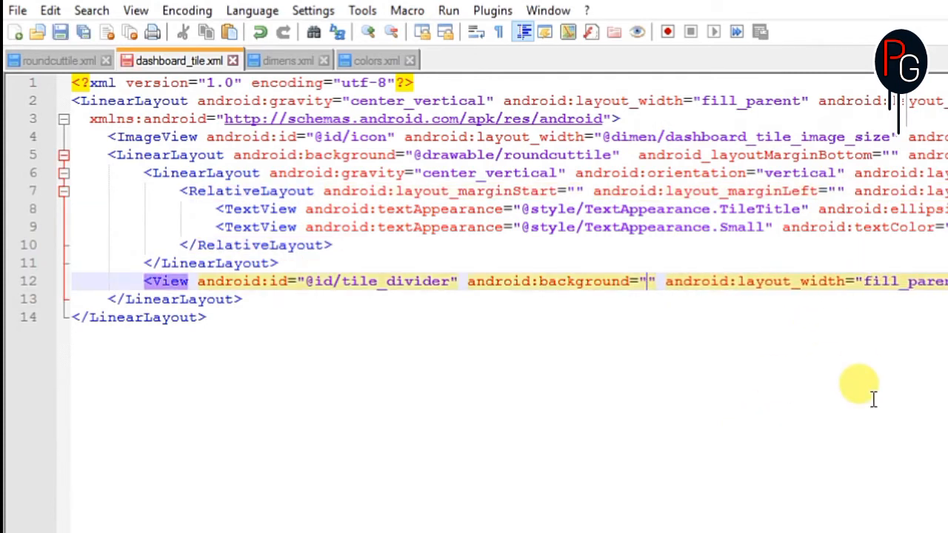
pyautogui.write('@color/white')
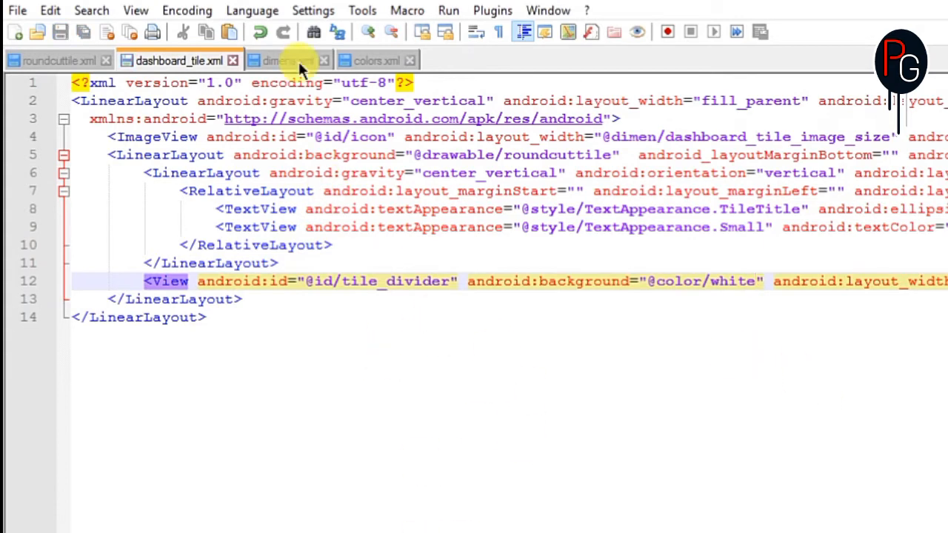
# Scroll through the dimen entries in dimens.xml, then return to roundcuttile.xml.
pyautogui.click(281, 59)
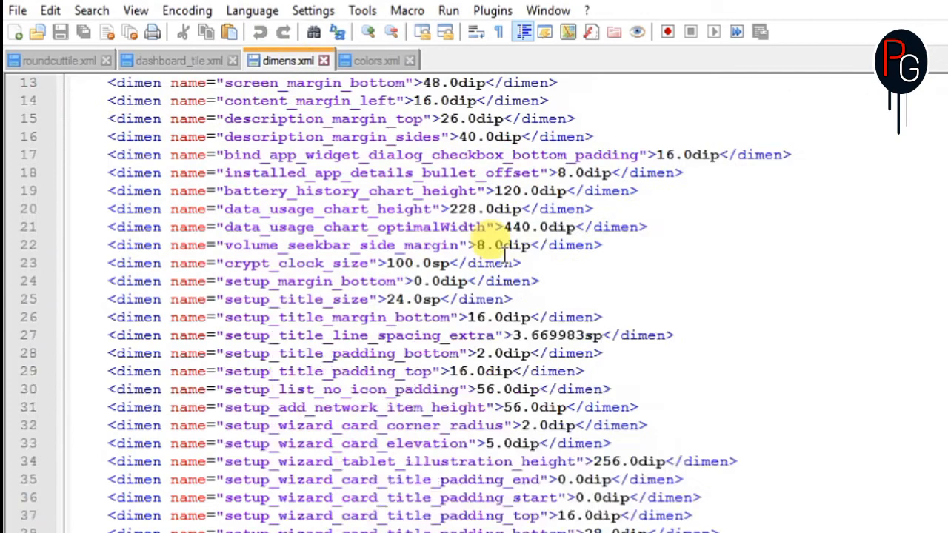
pyautogui.scroll(-3)
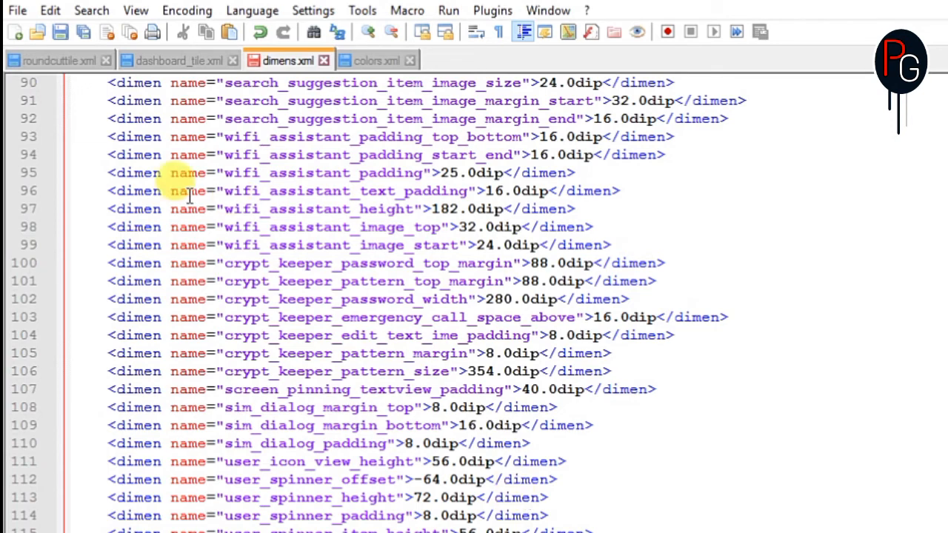
pyautogui.click(56, 60)
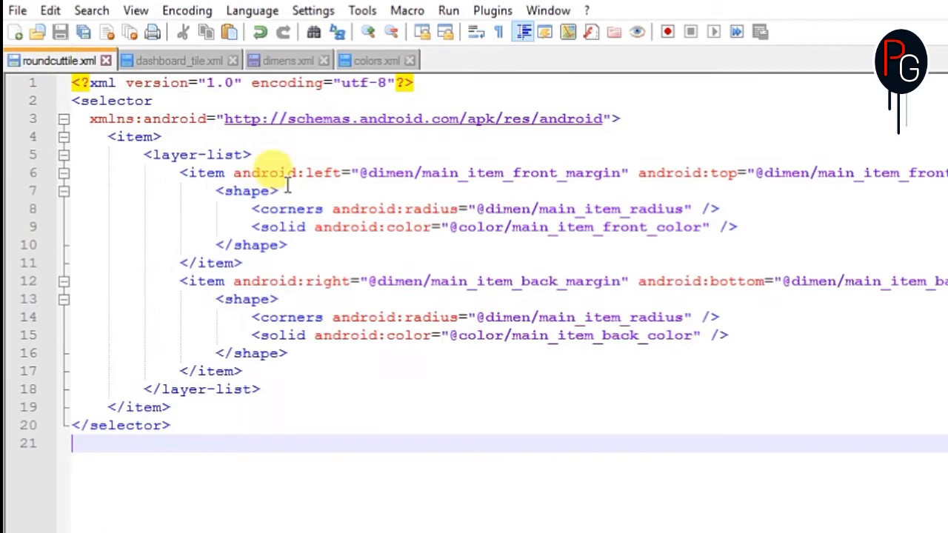
# Bring the colordash notes forward and drag them into place over colors.xml.
pyautogui.click(284, 59)
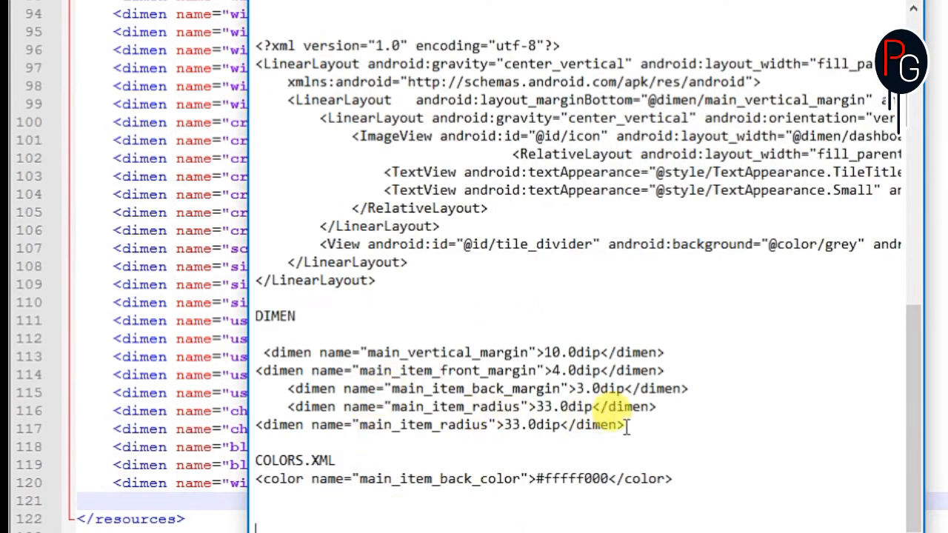
pyautogui.moveTo(261, 352); pyautogui.dragTo(622, 423)
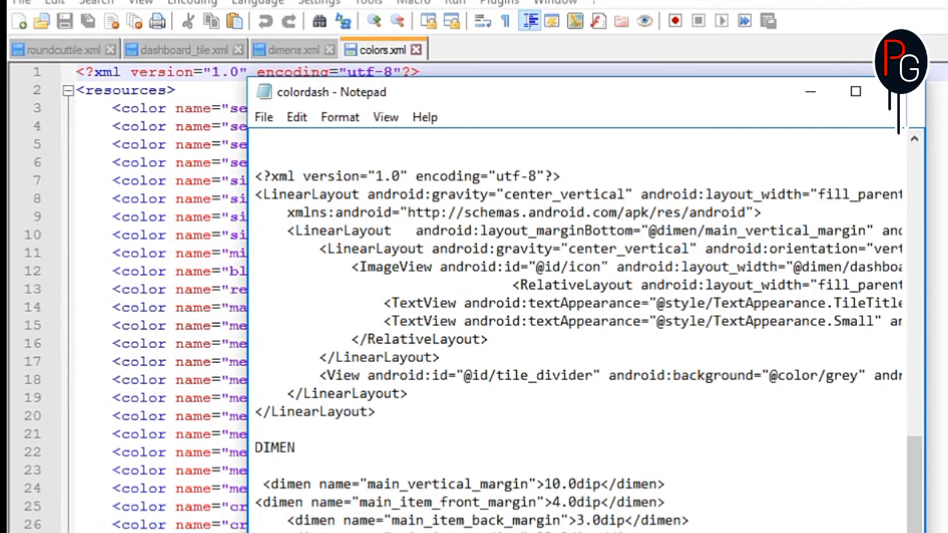
pyautogui.moveTo(797, 95)
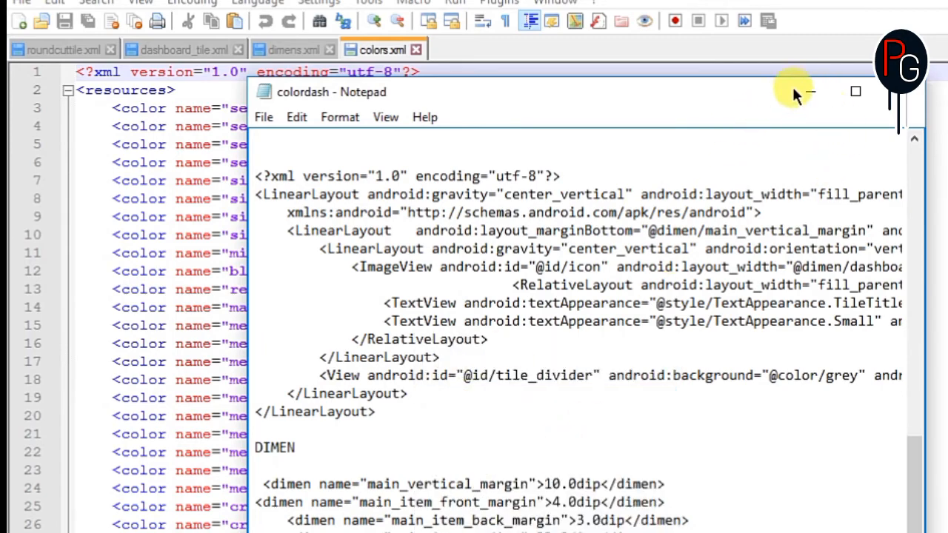